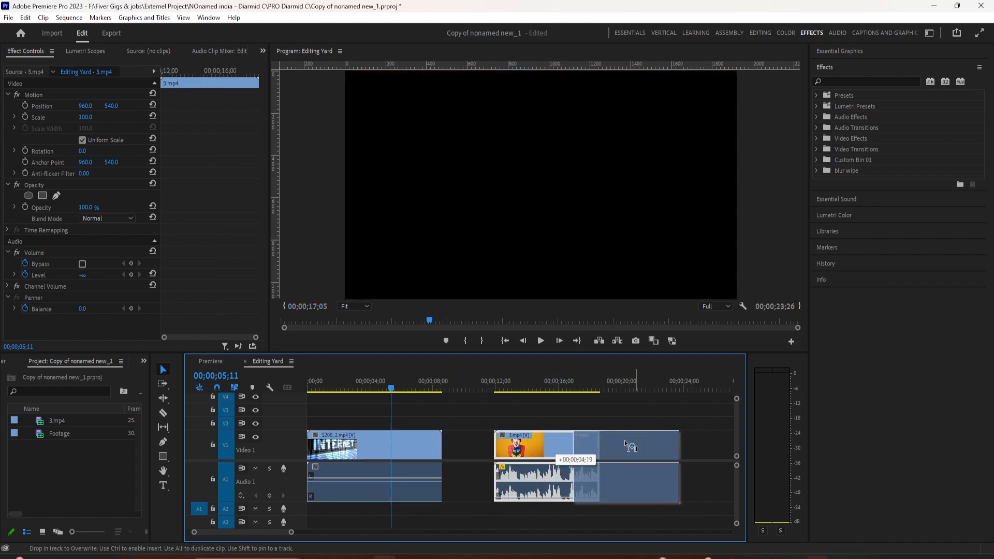
Drag the 3.mp4 clip later on V1, its linked A1 audio following.
drag(627, 443, 583, 443)
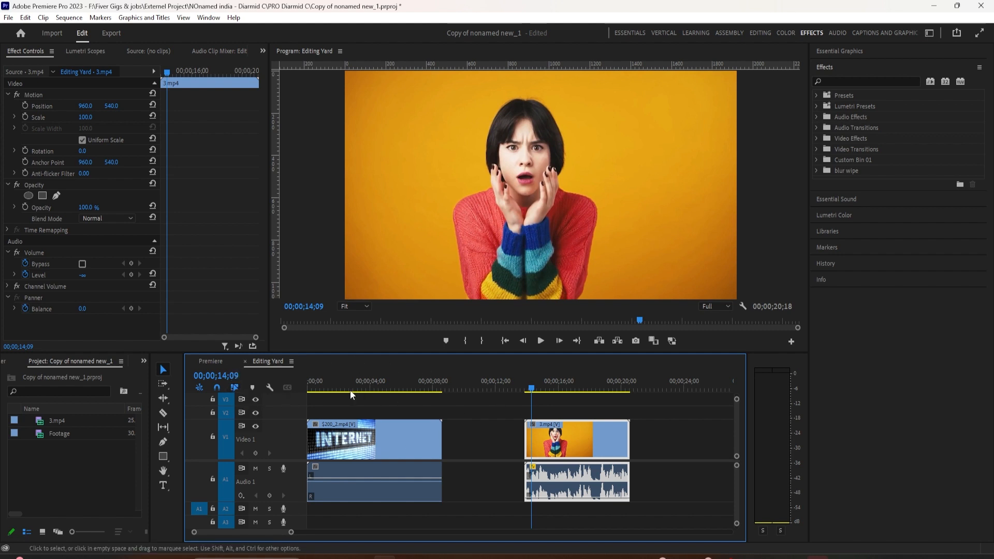
Shift 3.mp4 and its audio earlier to start near 00;00;12;00.
click(269, 387)
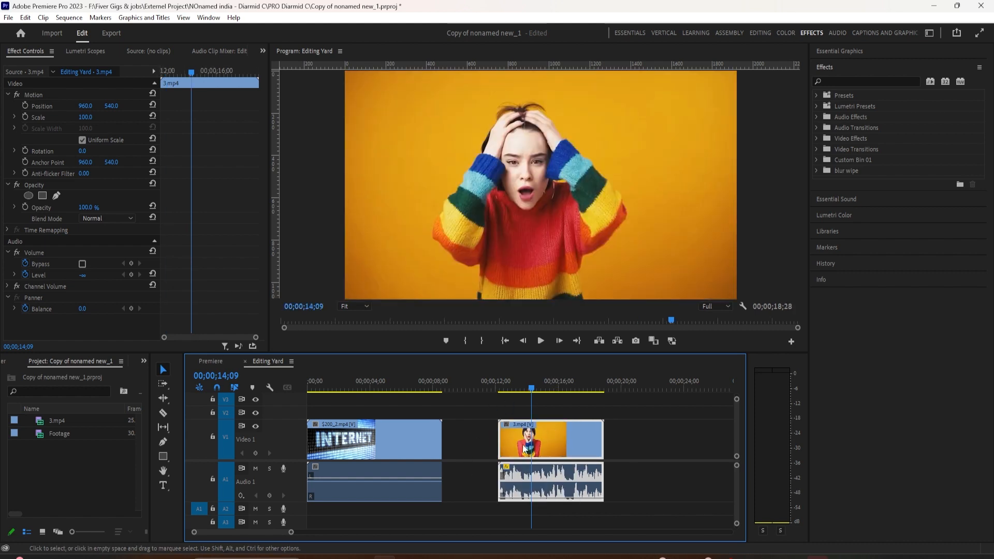
Select S200_2.mp4, then 3.mp4, each with its linked audio.
right_click(533, 441)
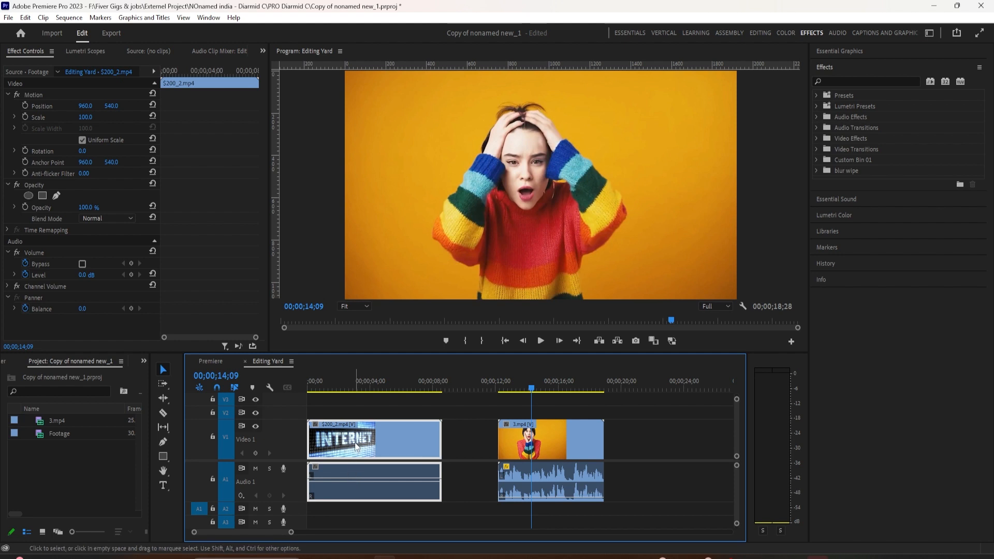
click(550, 438)
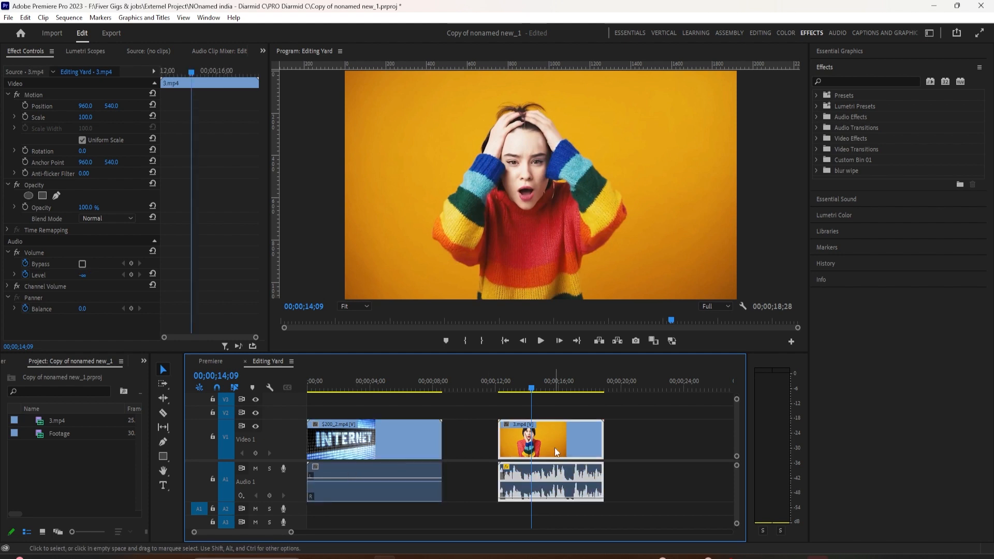
click(374, 438)
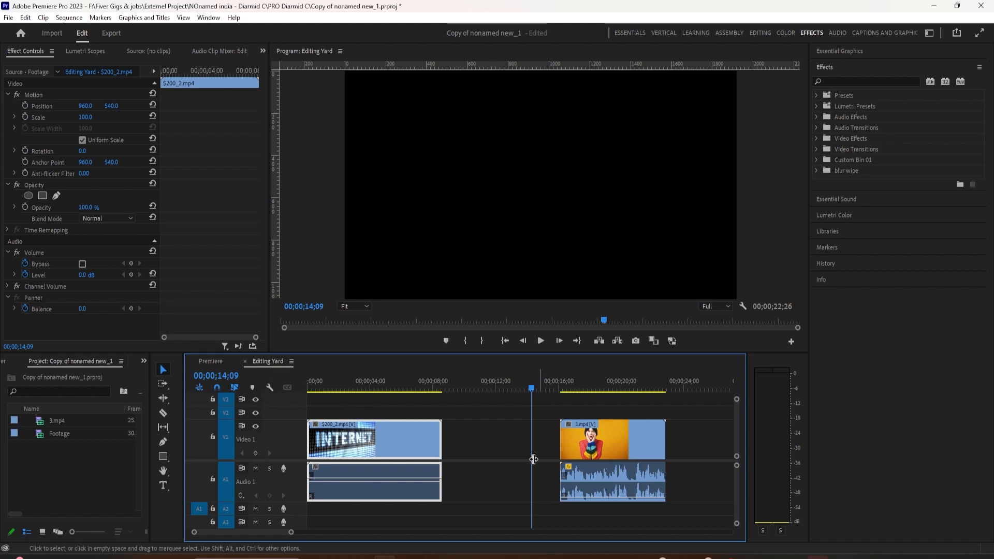
right_click(374, 440)
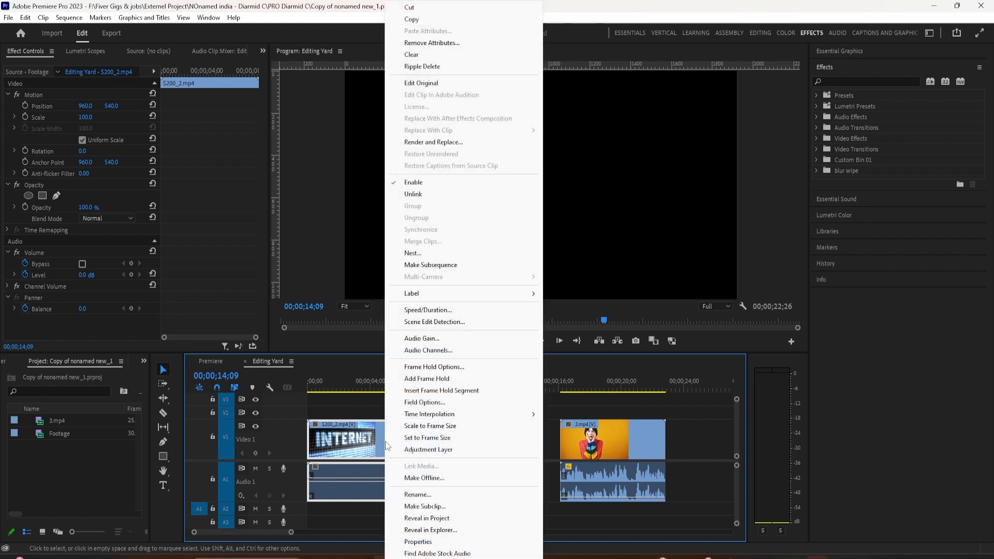
mouse_move(412, 194)
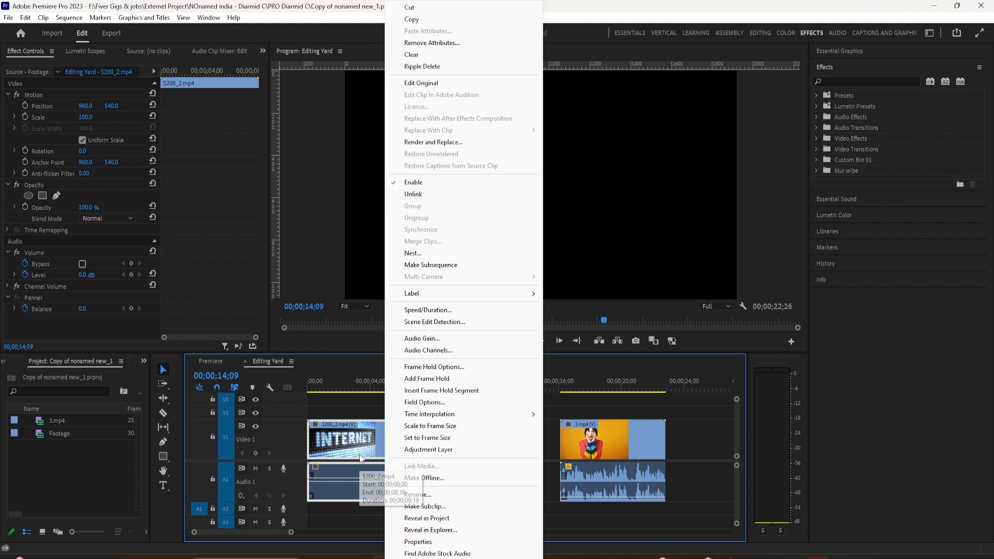
click(505, 451)
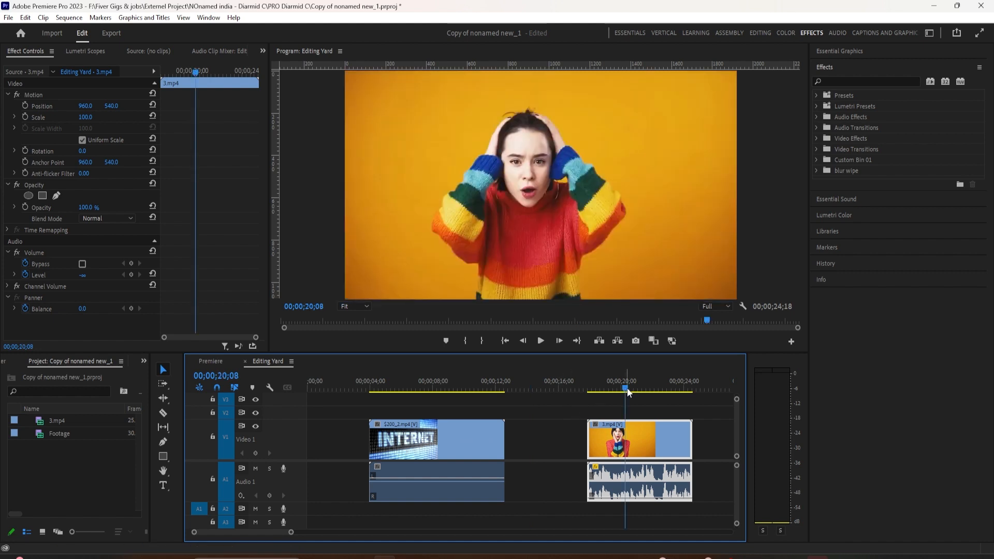
Select the S200_2.mp4 clip together with its linked audio.
click(474, 387)
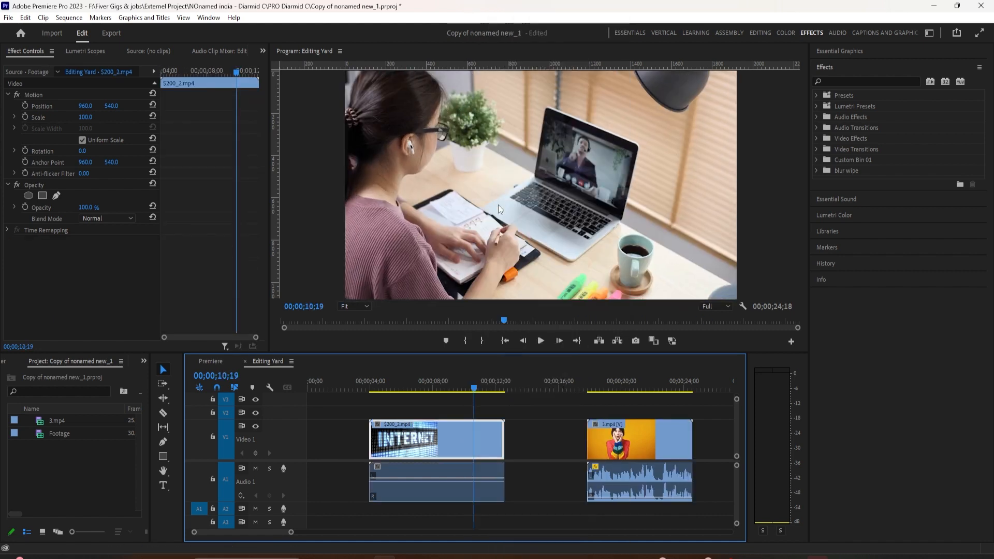